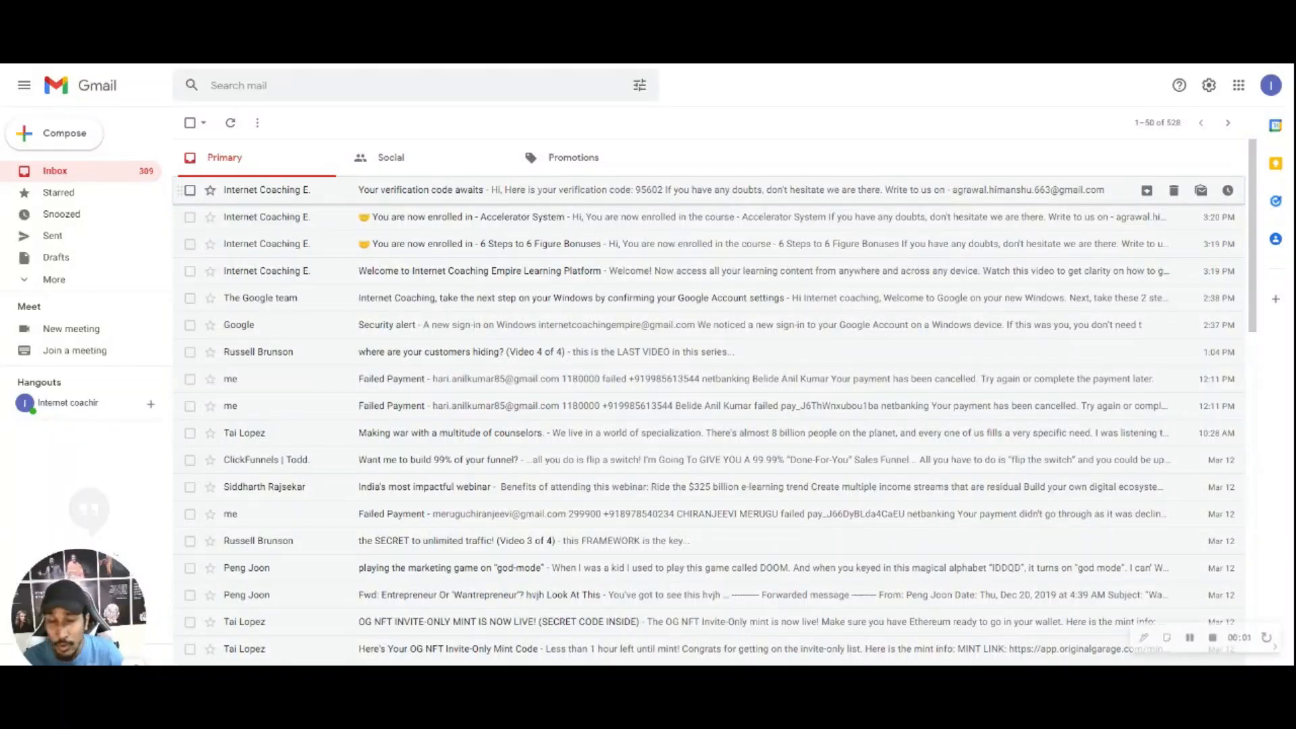
Look over the Promotions emails, then return to the Primary inbox.
scroll(down, 3)
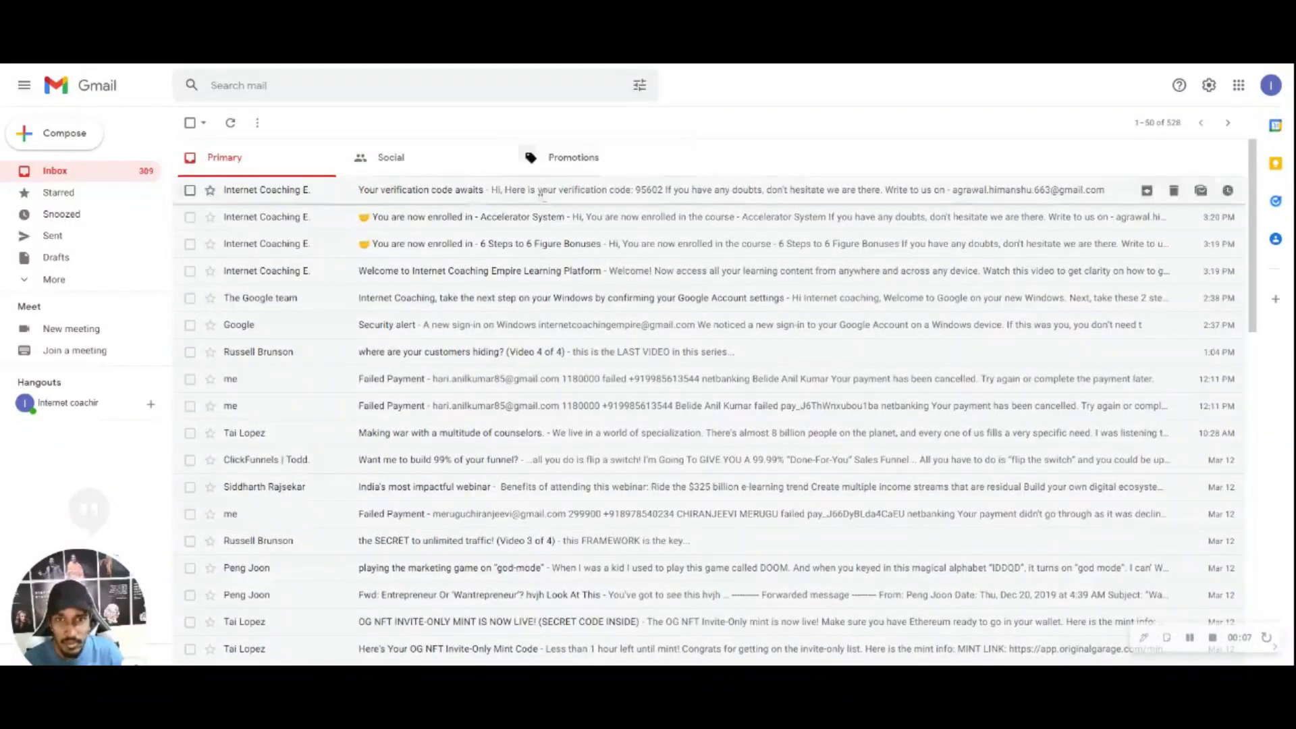
click(573, 157)
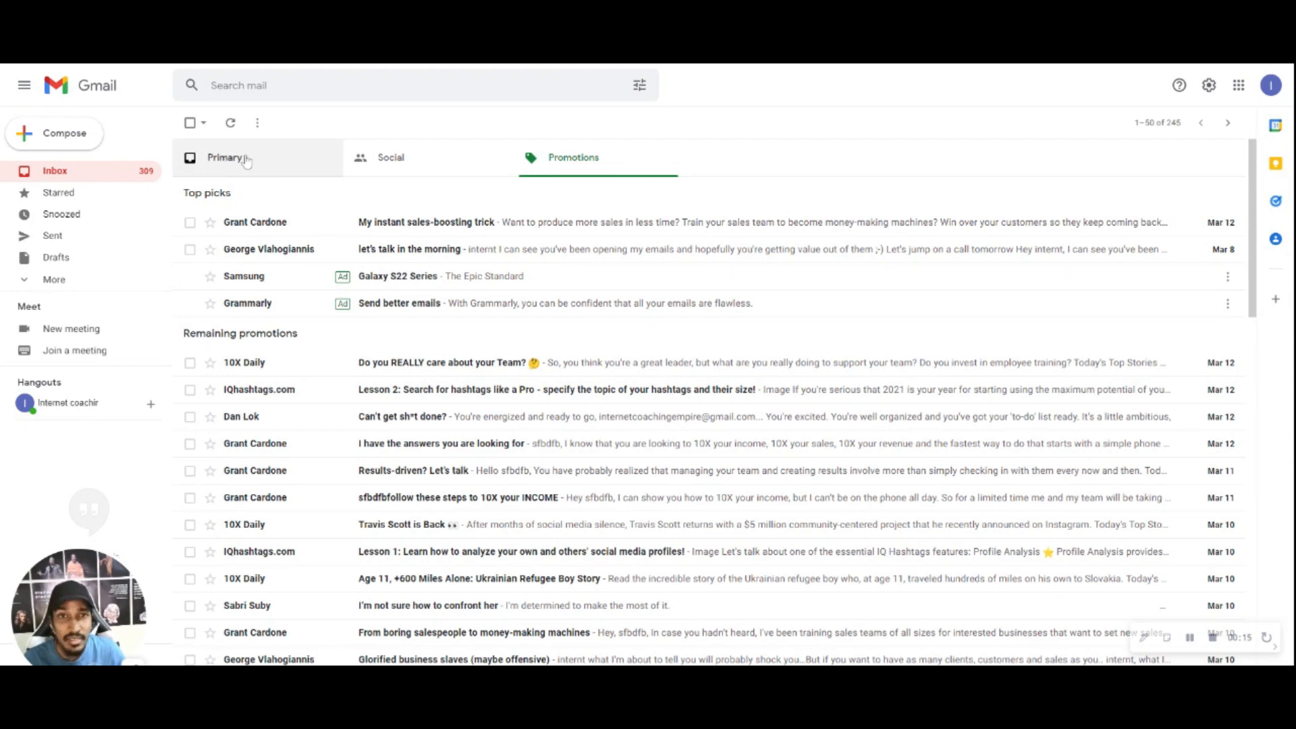
click(224, 157)
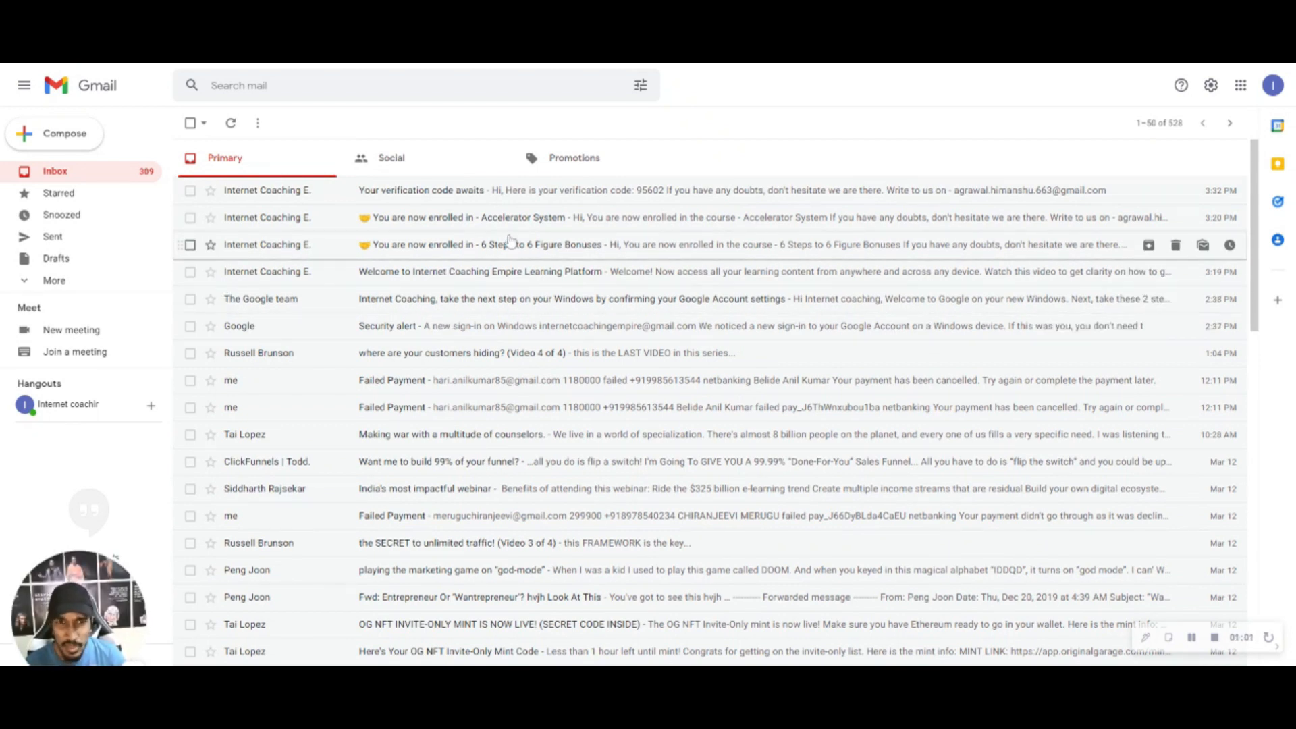
Create the new labels 'Course access' and 'Reciepts' from the label list.
click(54, 280)
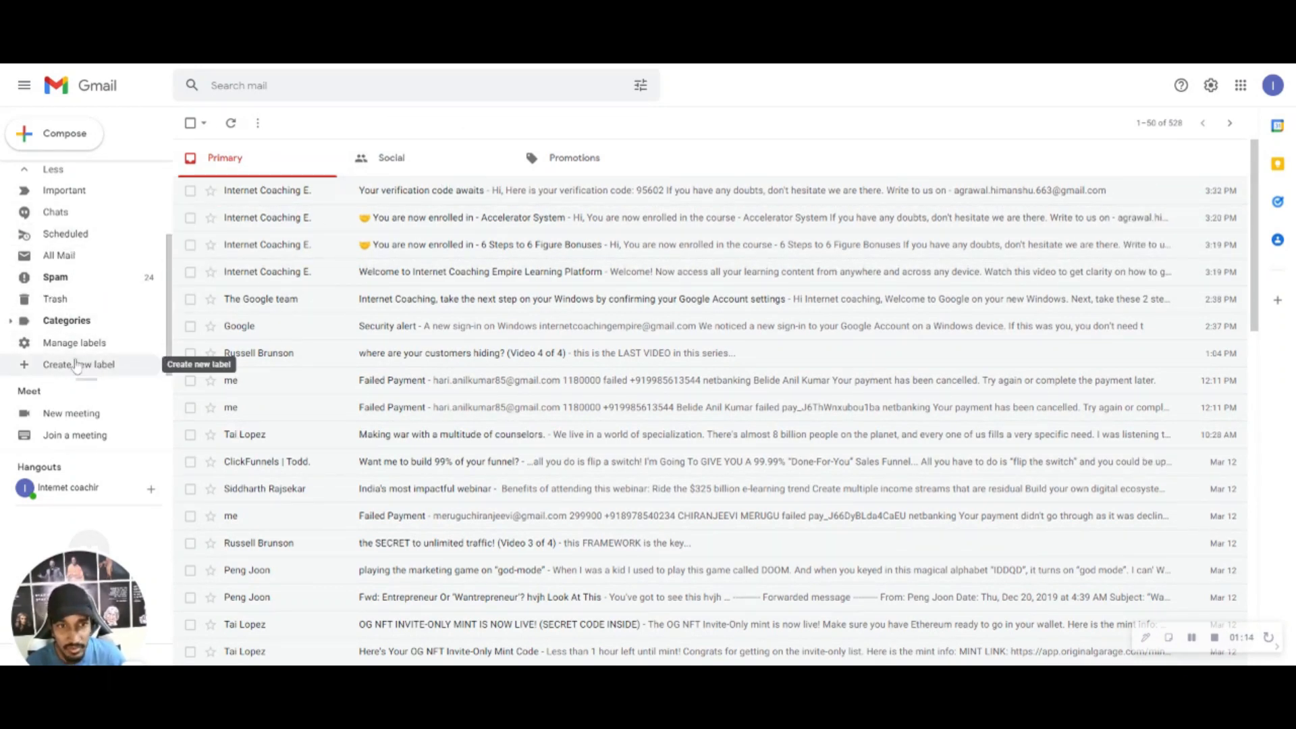
click(77, 365)
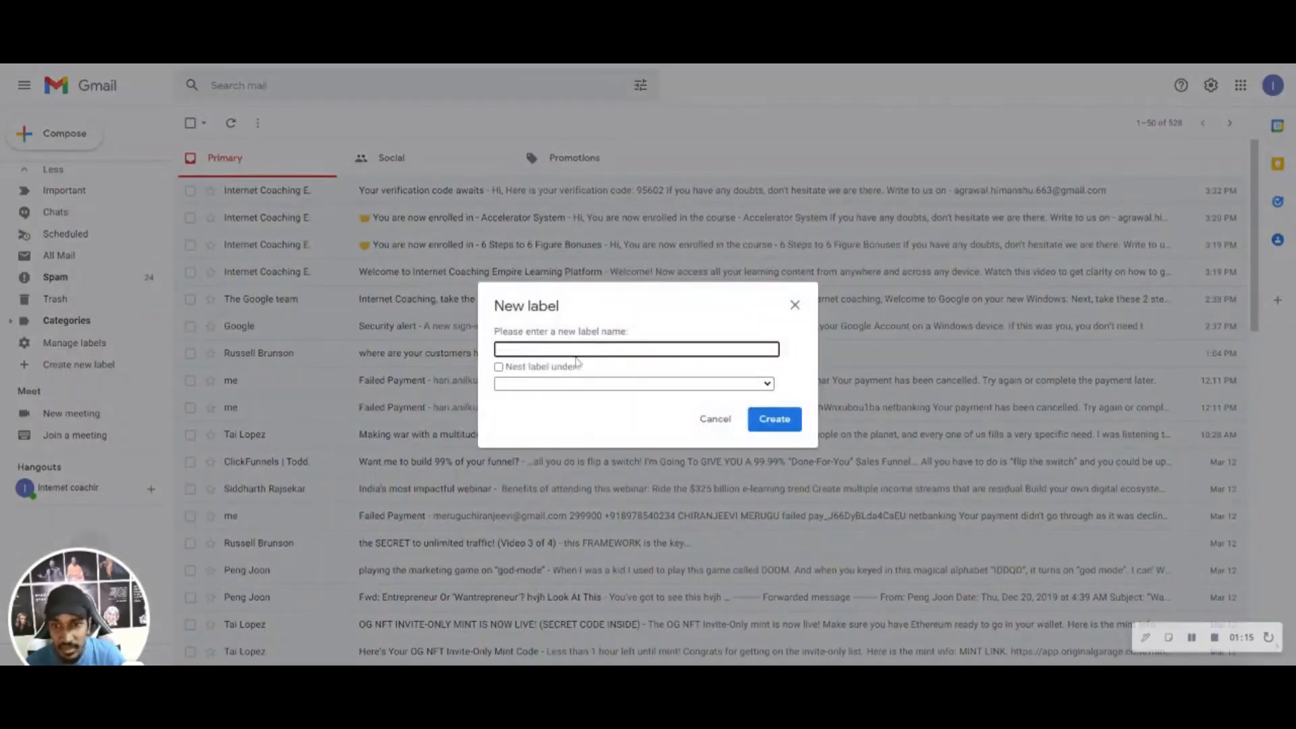
text(Course access)
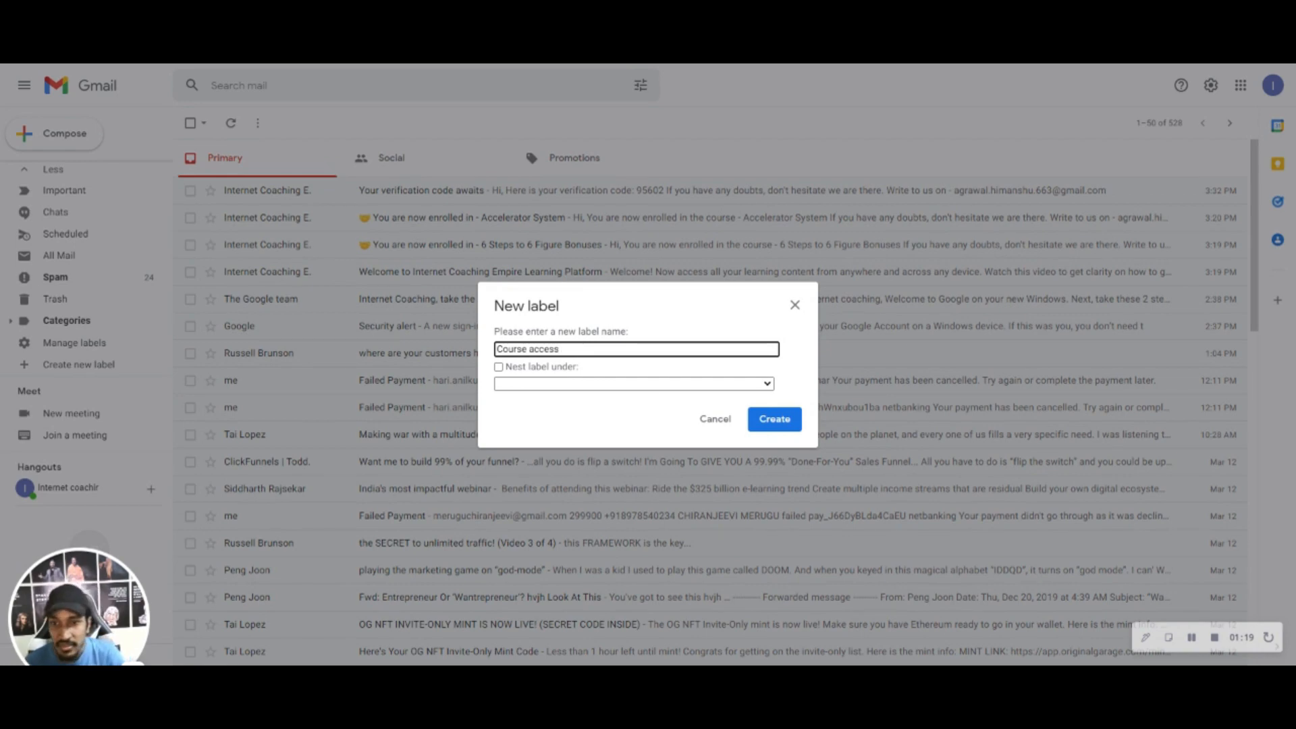
click(773, 419)
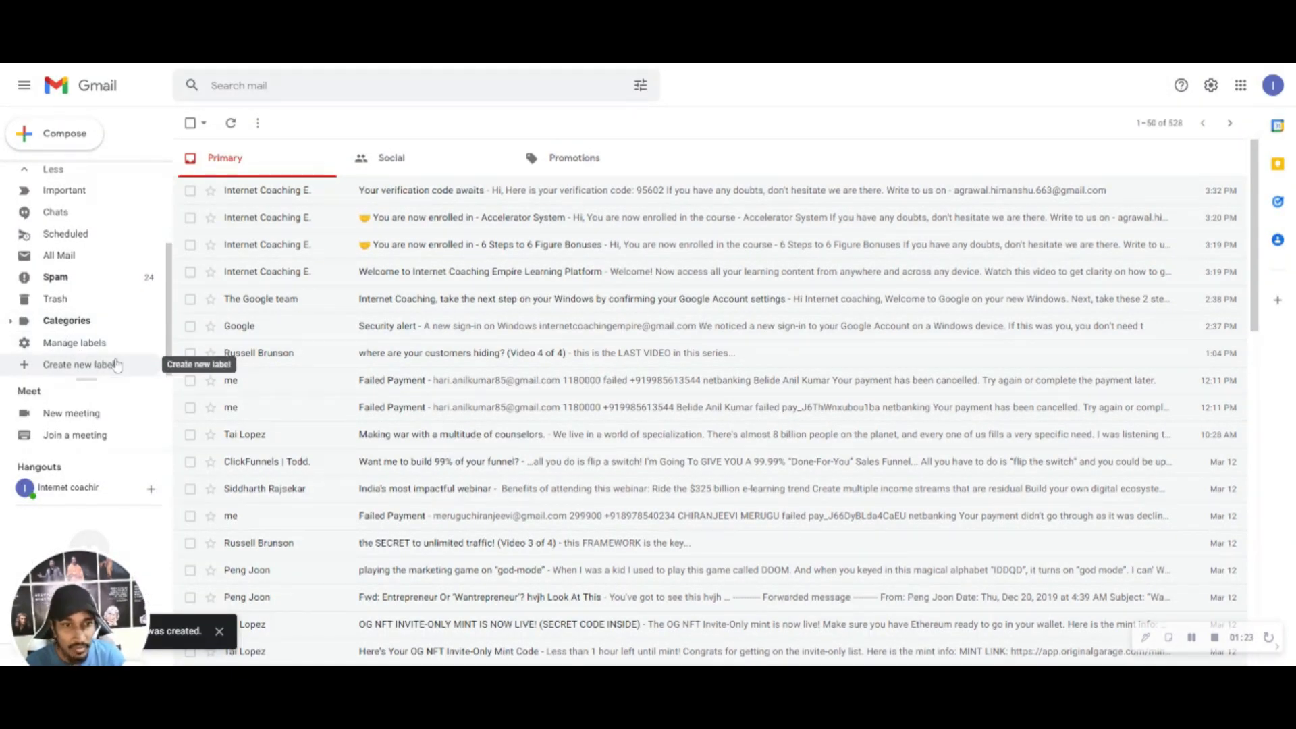
click(78, 363)
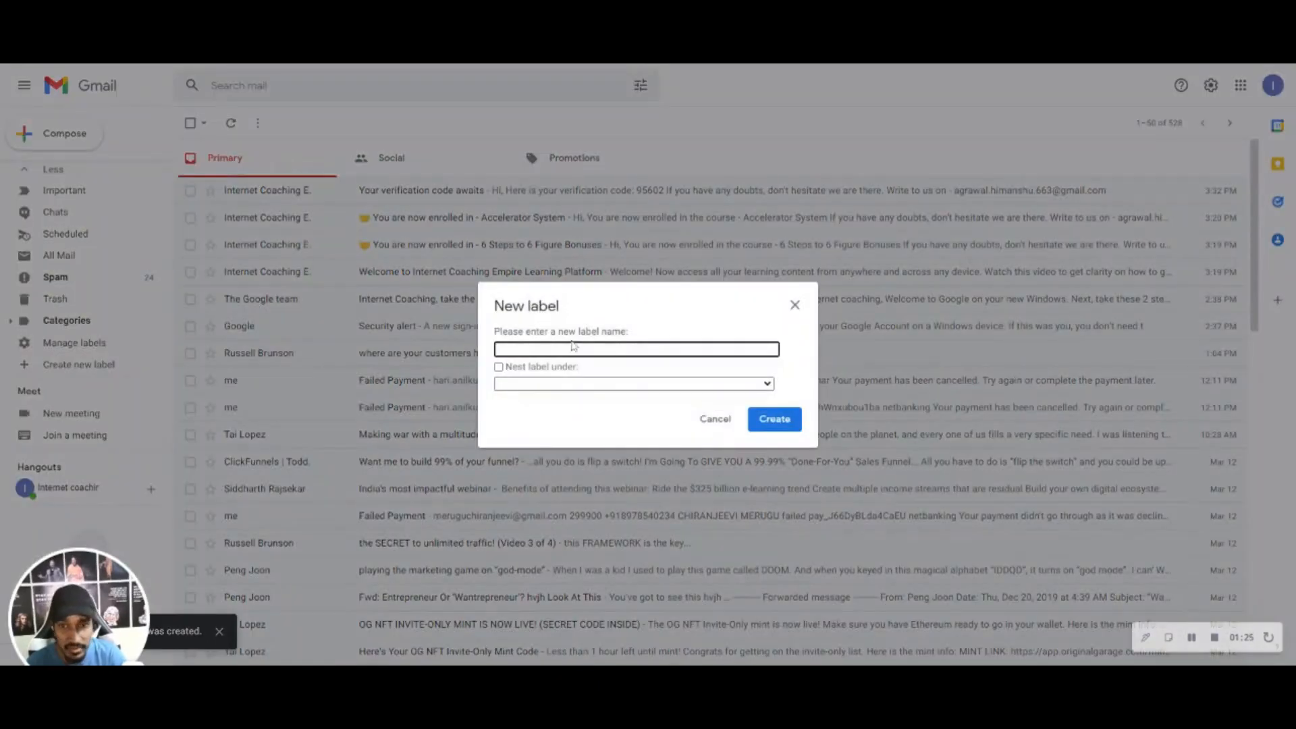
text(Reciepts)
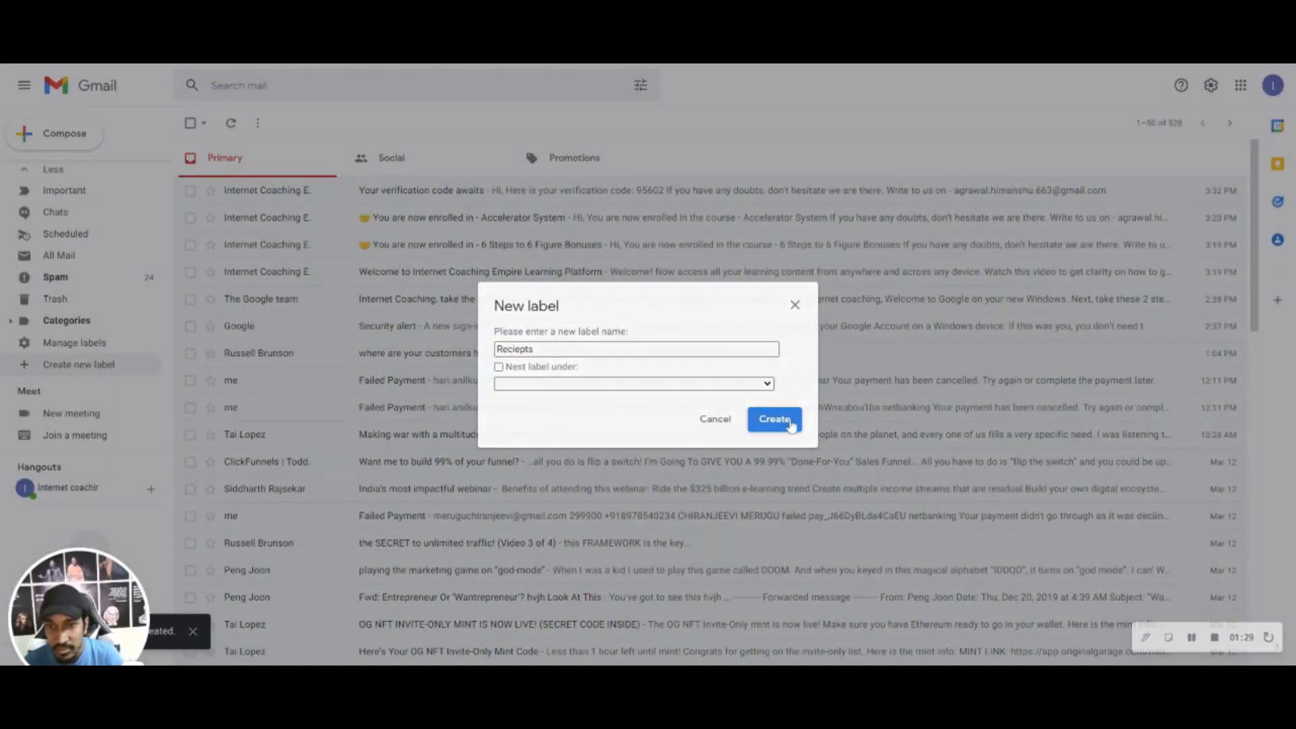
click(772, 419)
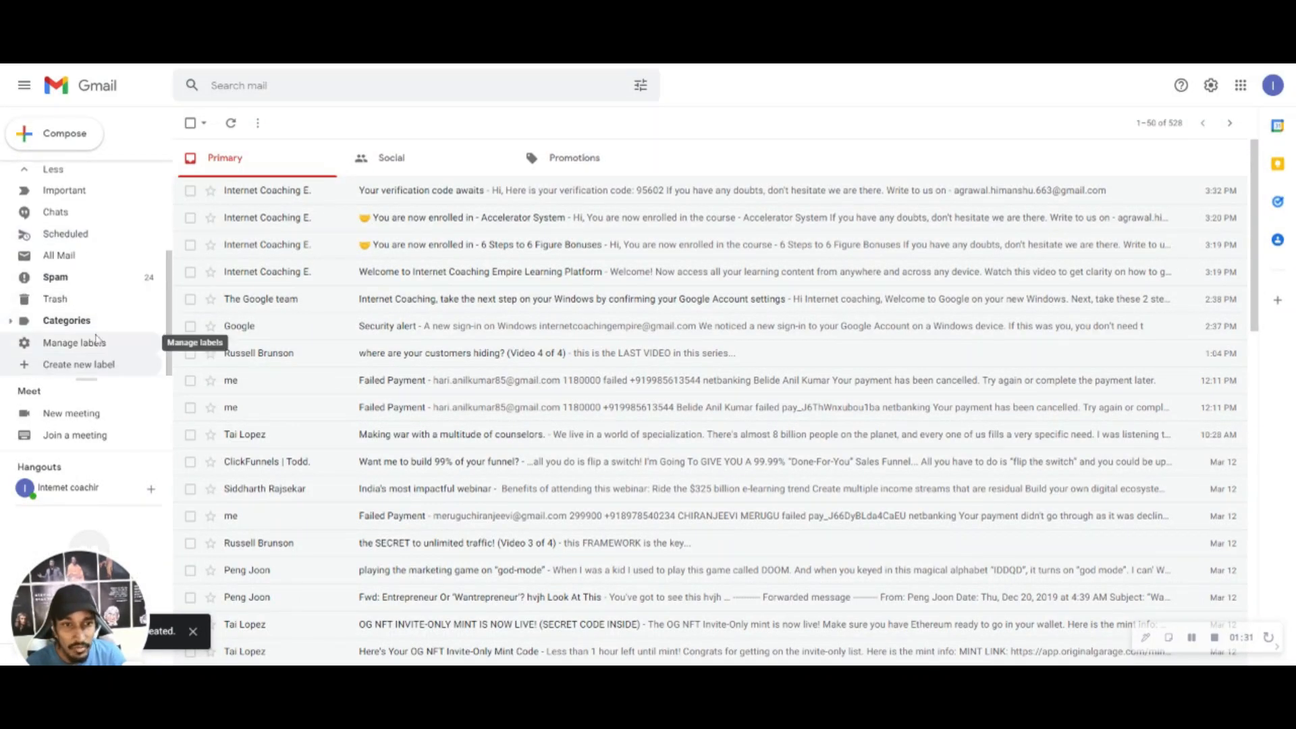
Hide system labels in label settings so 'Course access' and 'Reciepts' show, then return to Inbox.
click(74, 342)
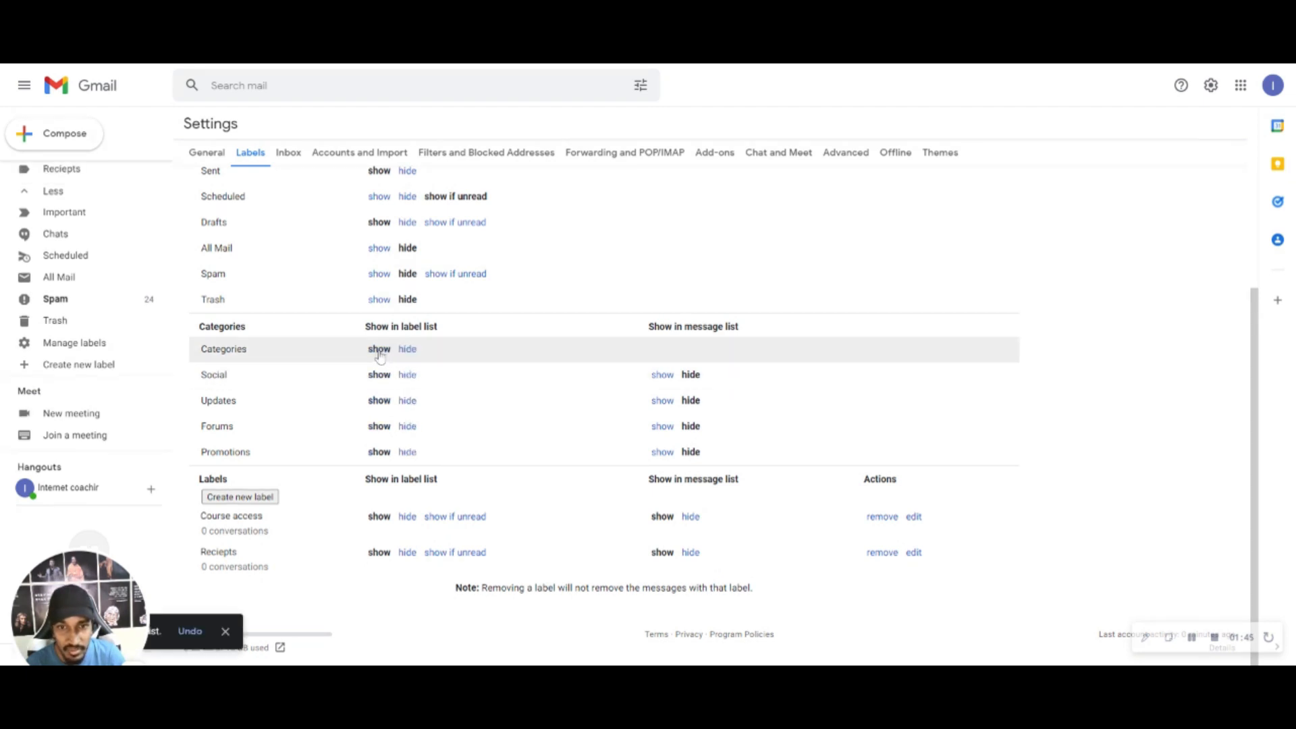
click(406, 349)
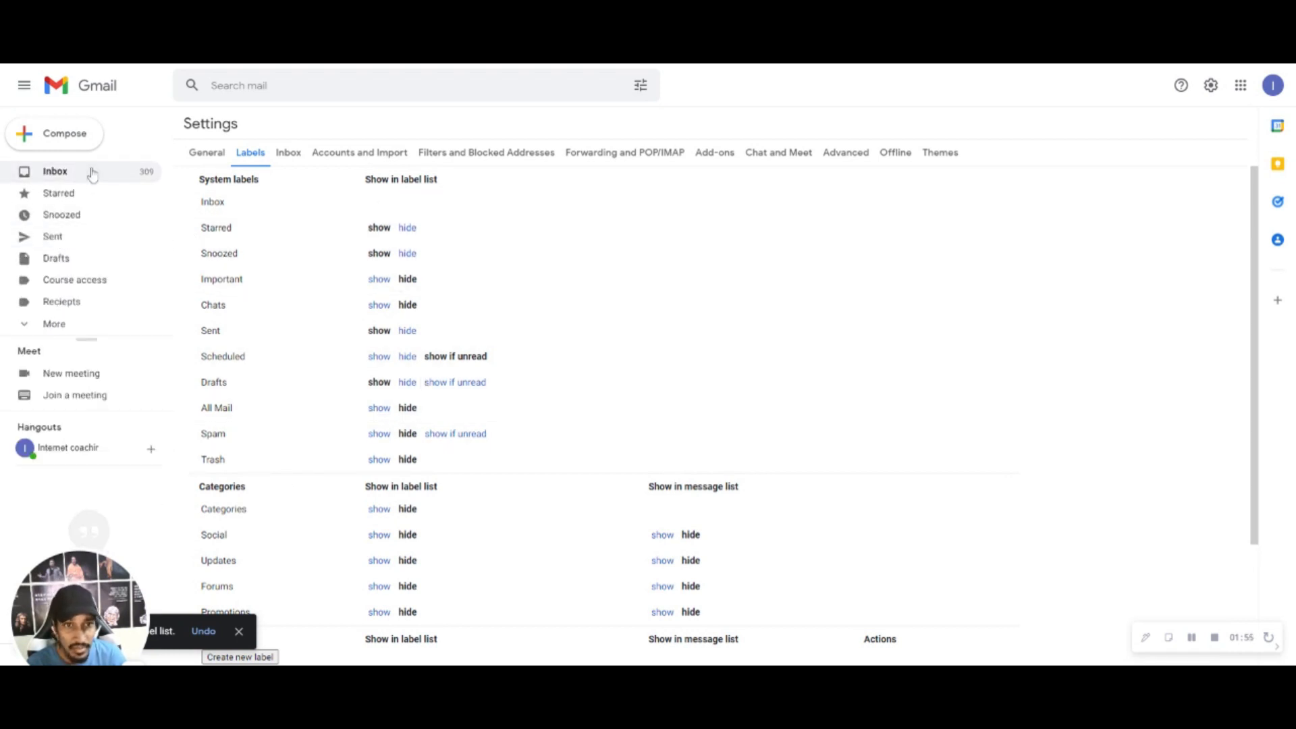
click(55, 171)
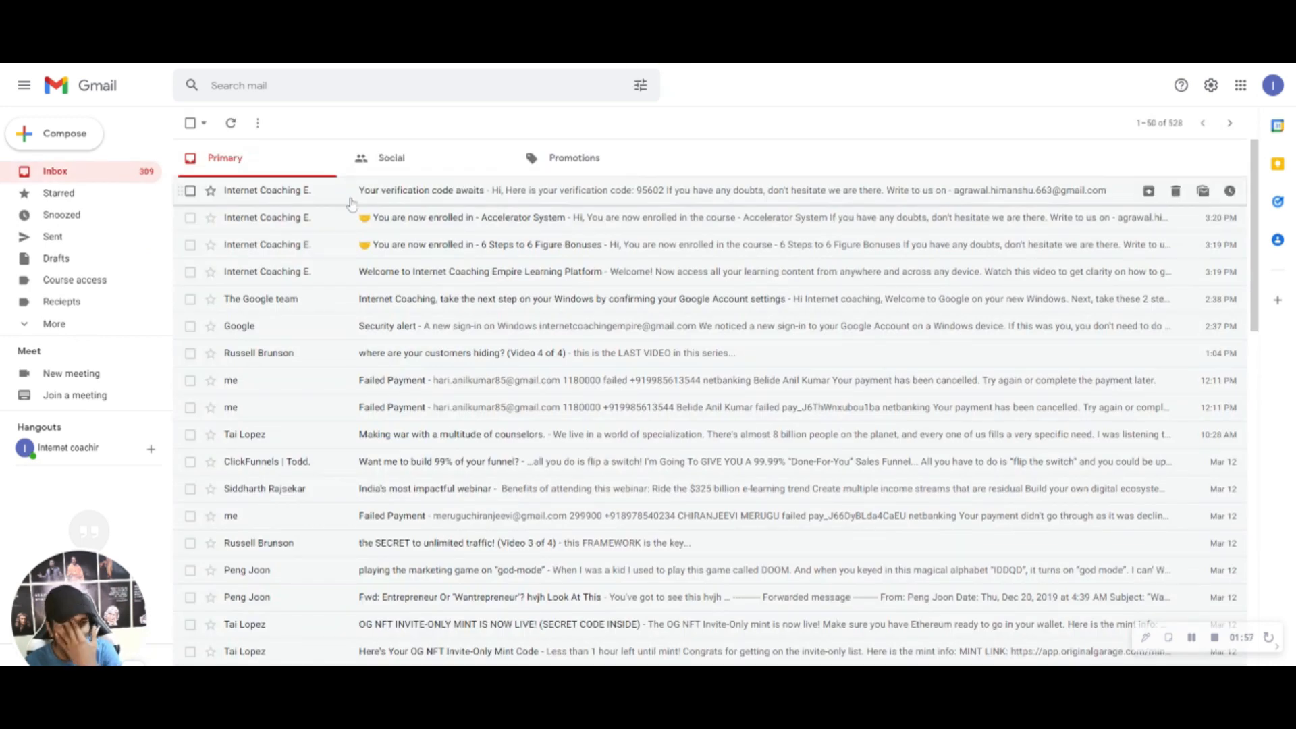
Relabel the four Internet Coaching Empire emails from Updates to Course access.
click(190, 271)
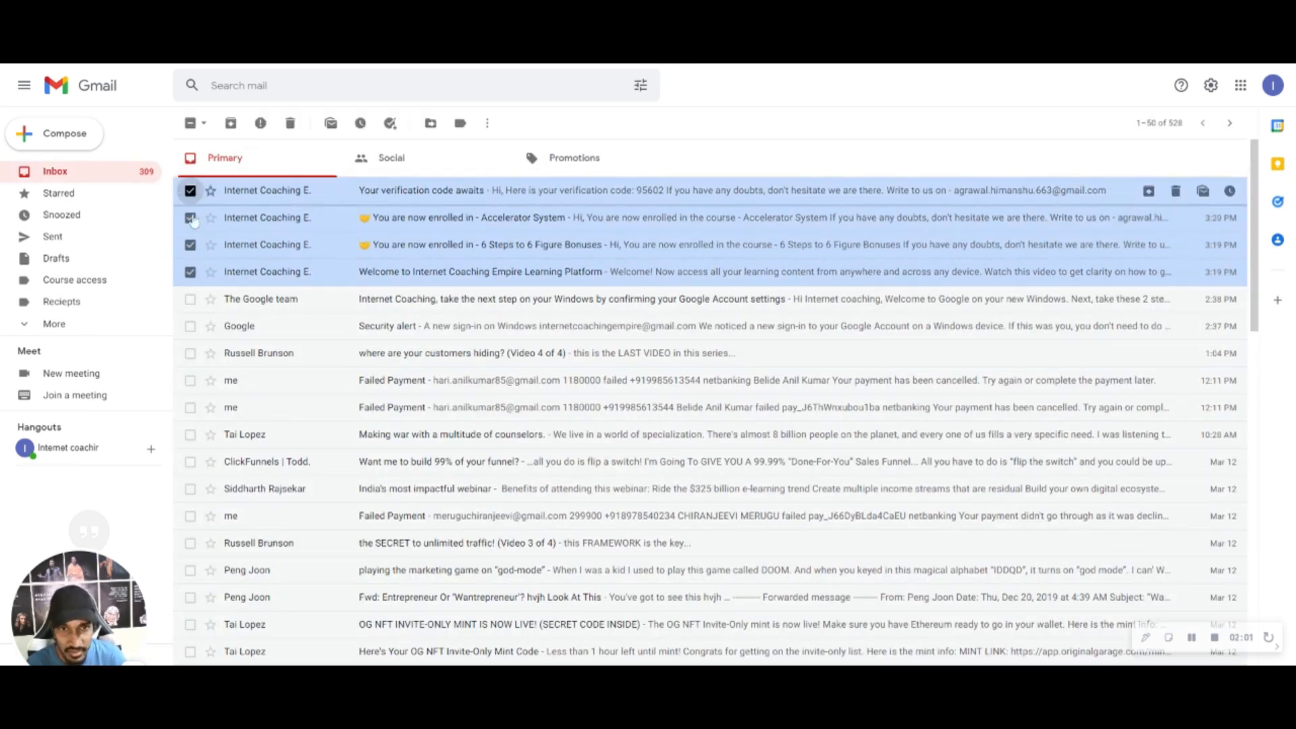
click(486, 122)
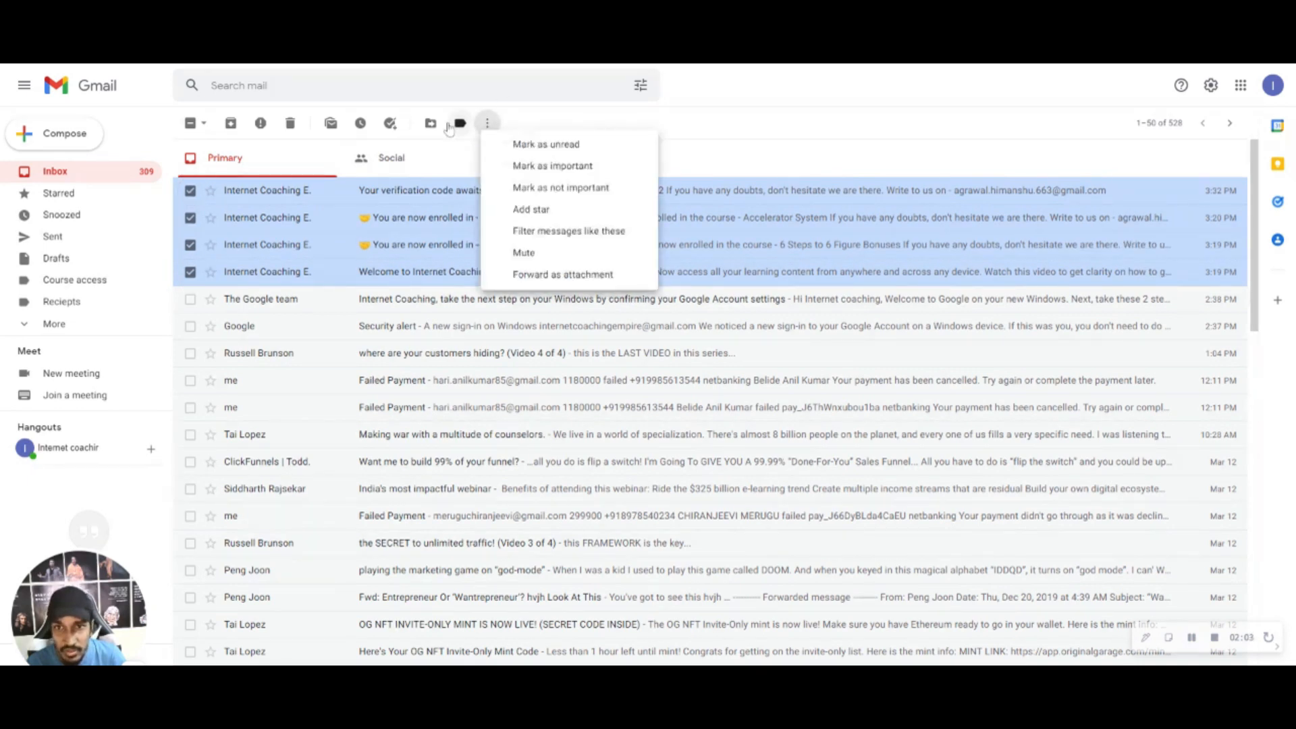
click(460, 123)
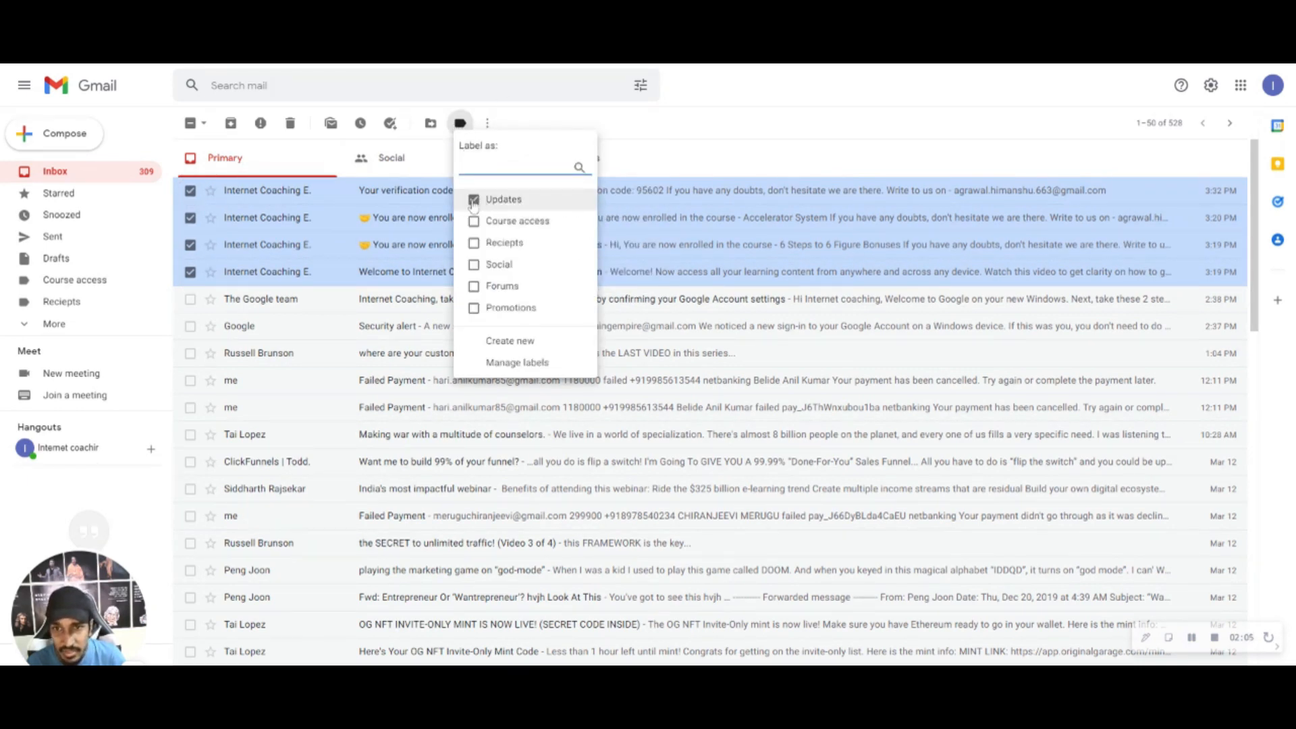
click(474, 199)
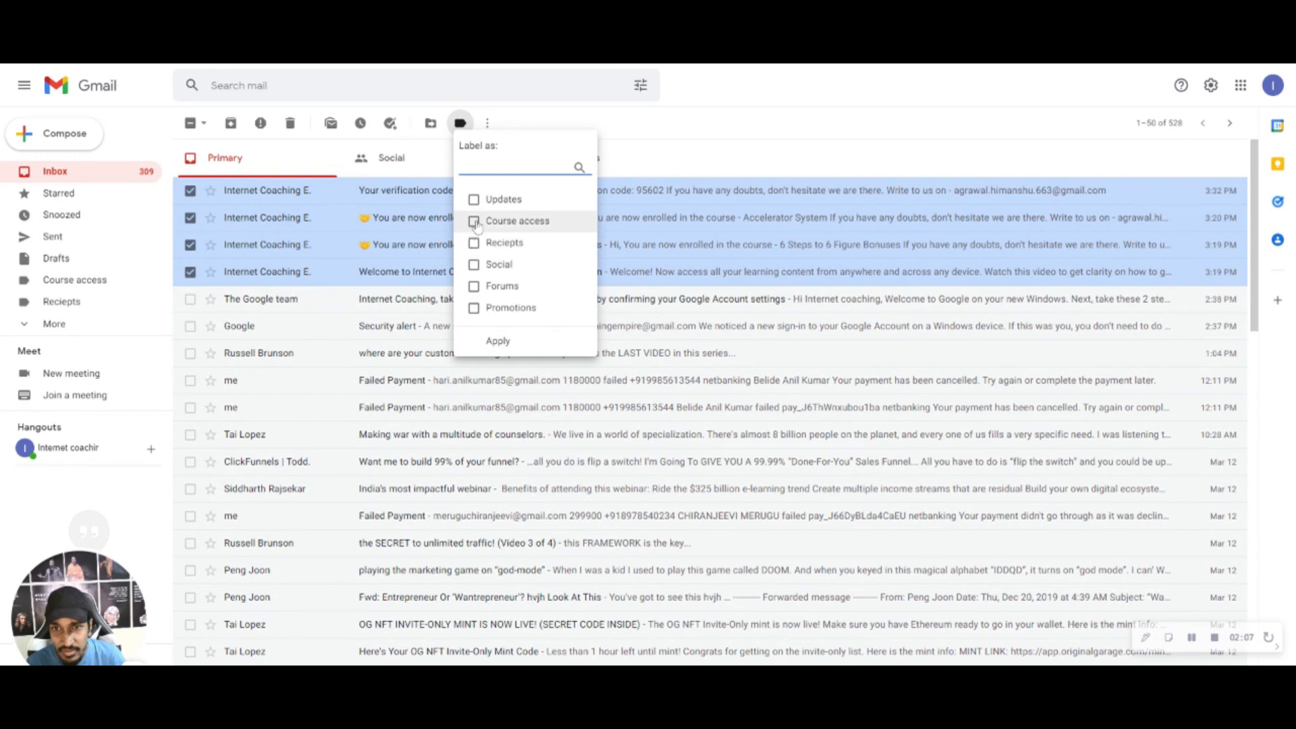
click(497, 340)
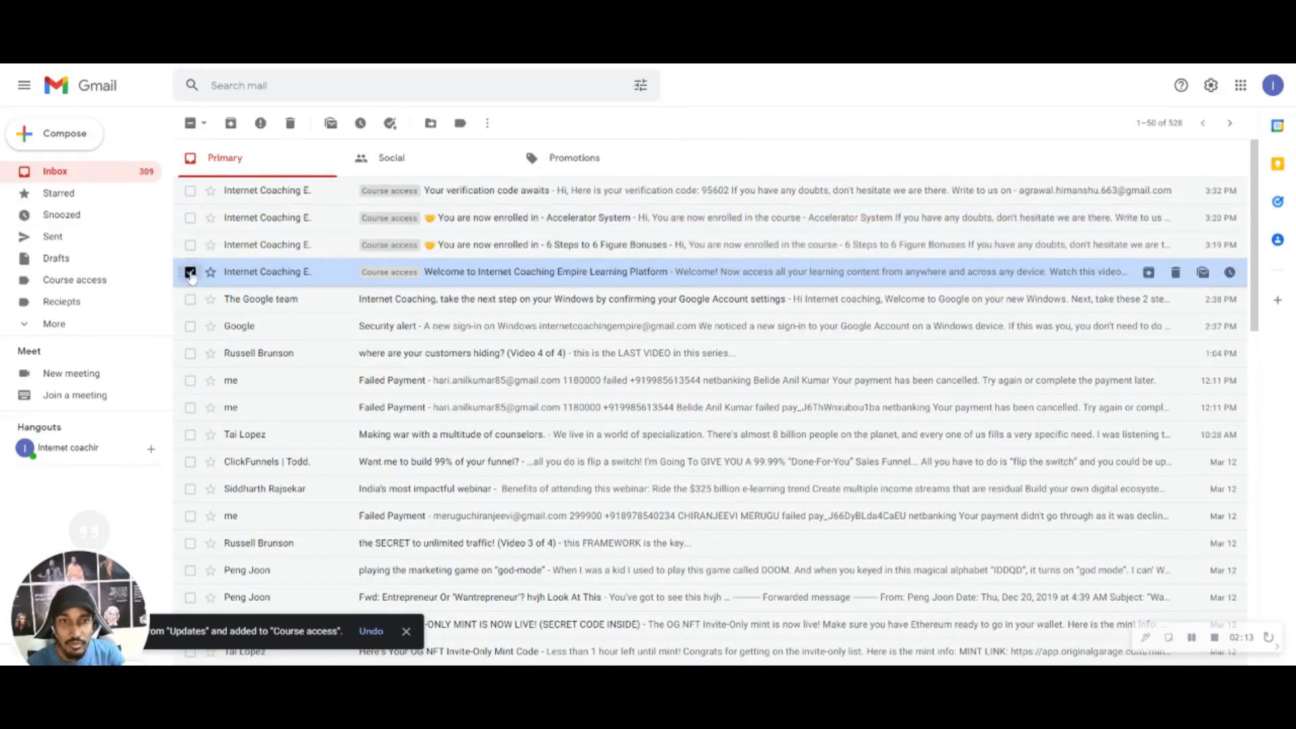
click(191, 272)
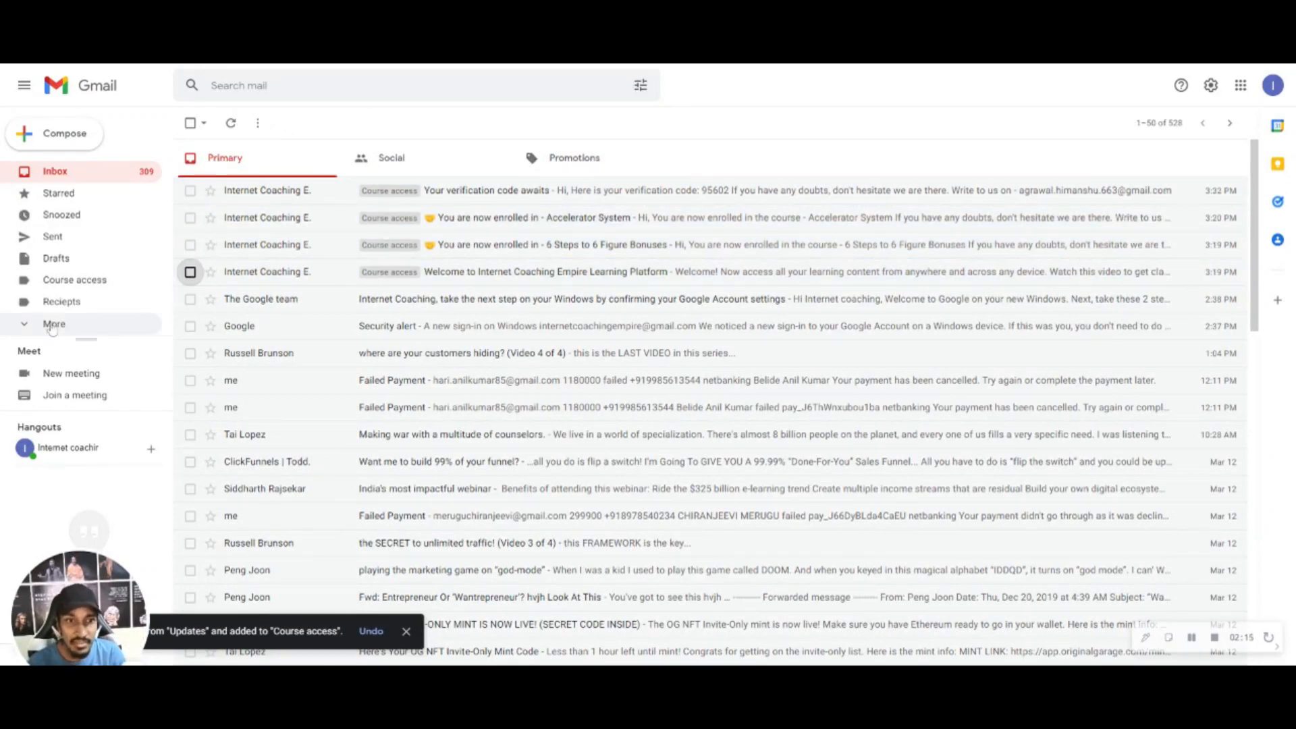
click(54, 324)
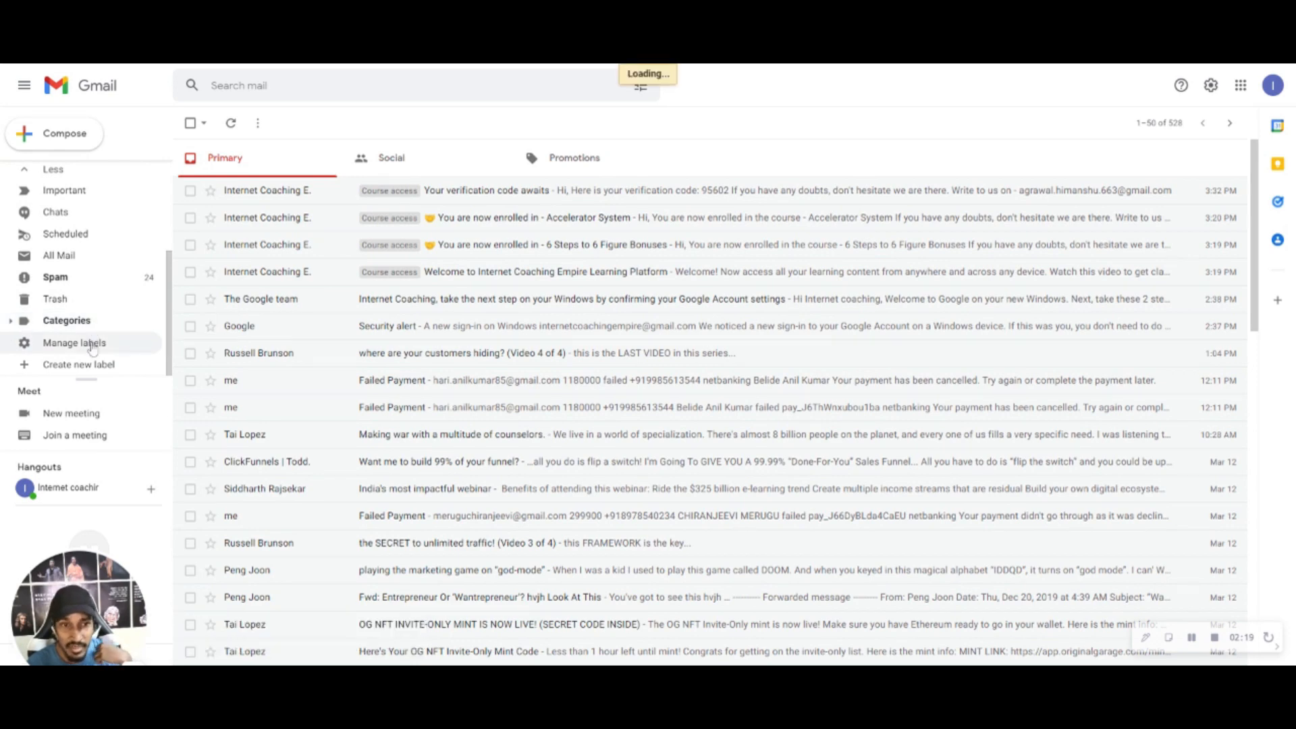
Confirm in label settings that Course access holds four conversations, then return to the inbox.
click(74, 342)
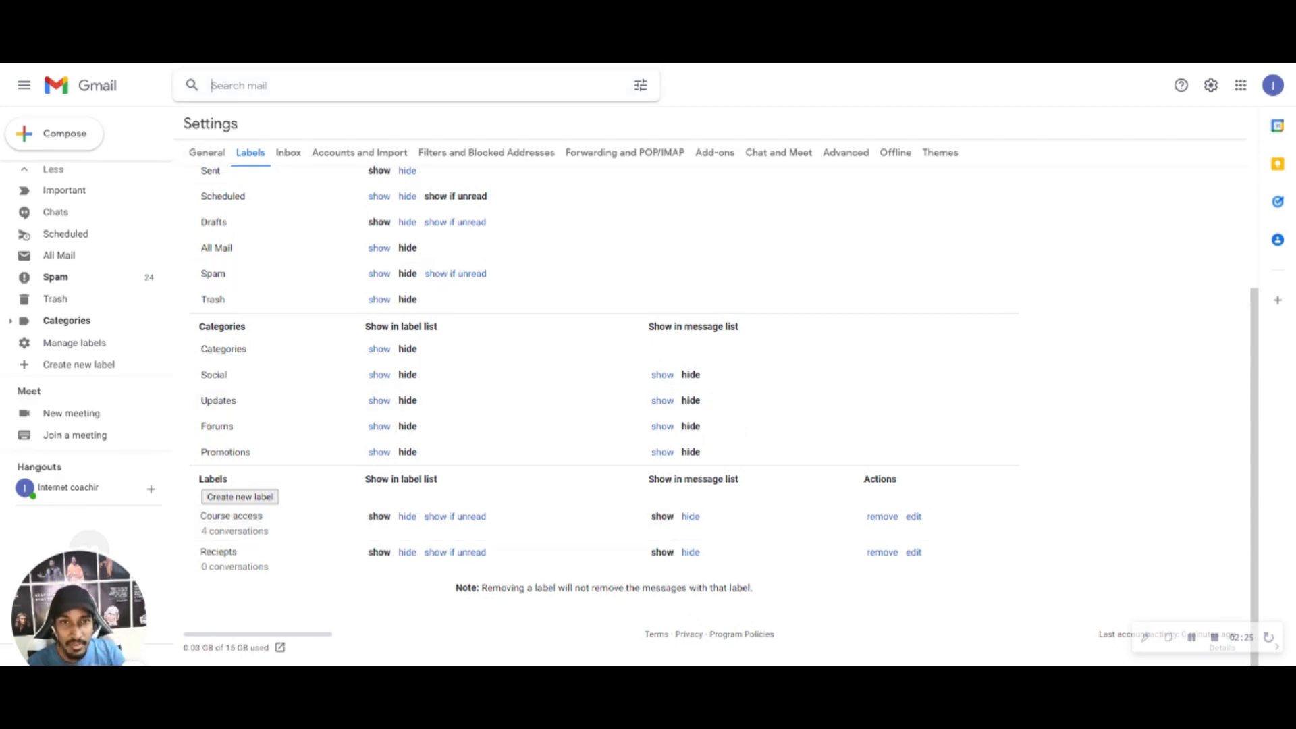
text(course access)
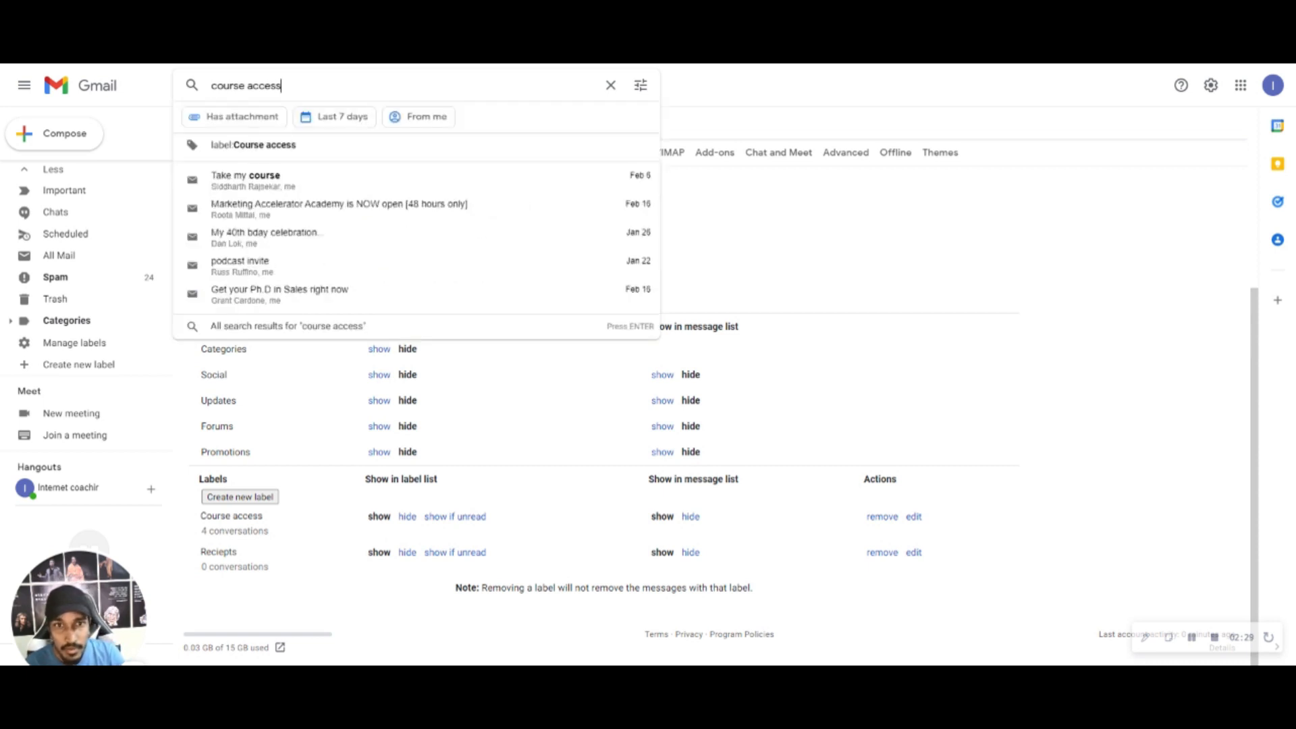
click(252, 145)
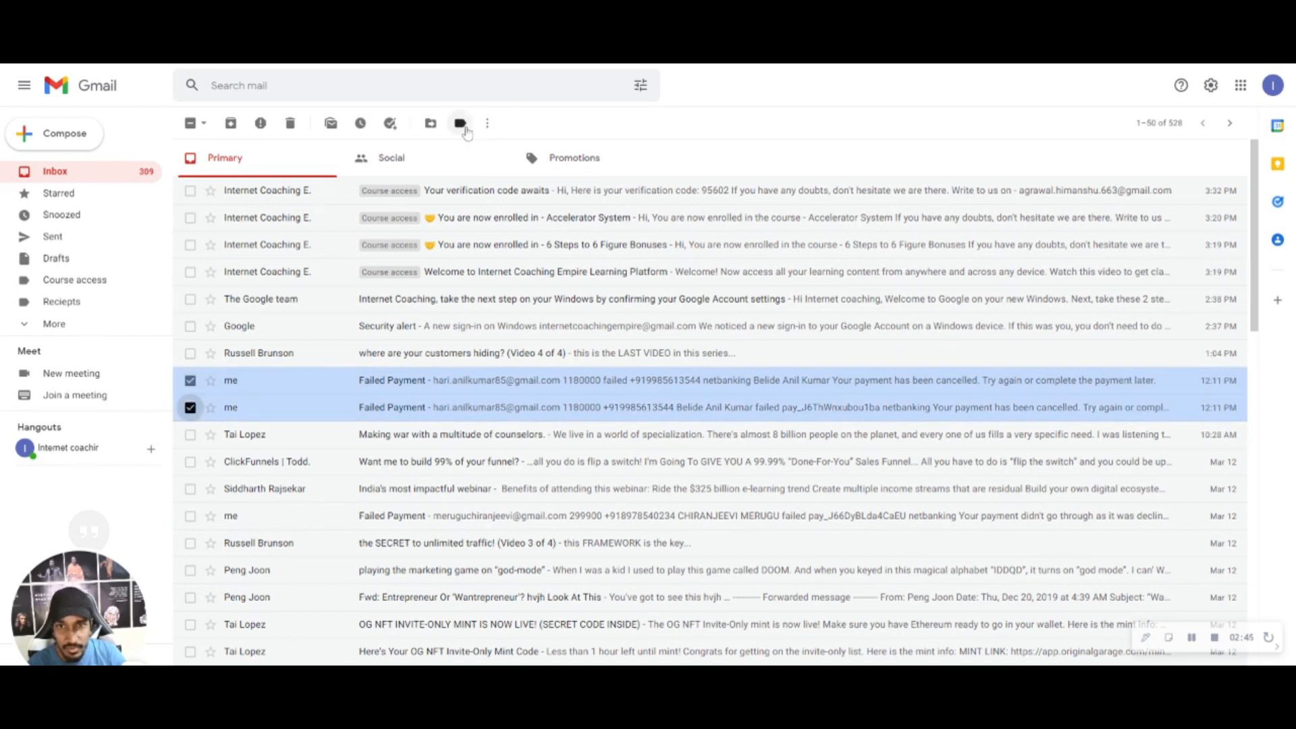
Apply the Reciepts label to both 12:11 PM Failed Payment emails.
click(461, 122)
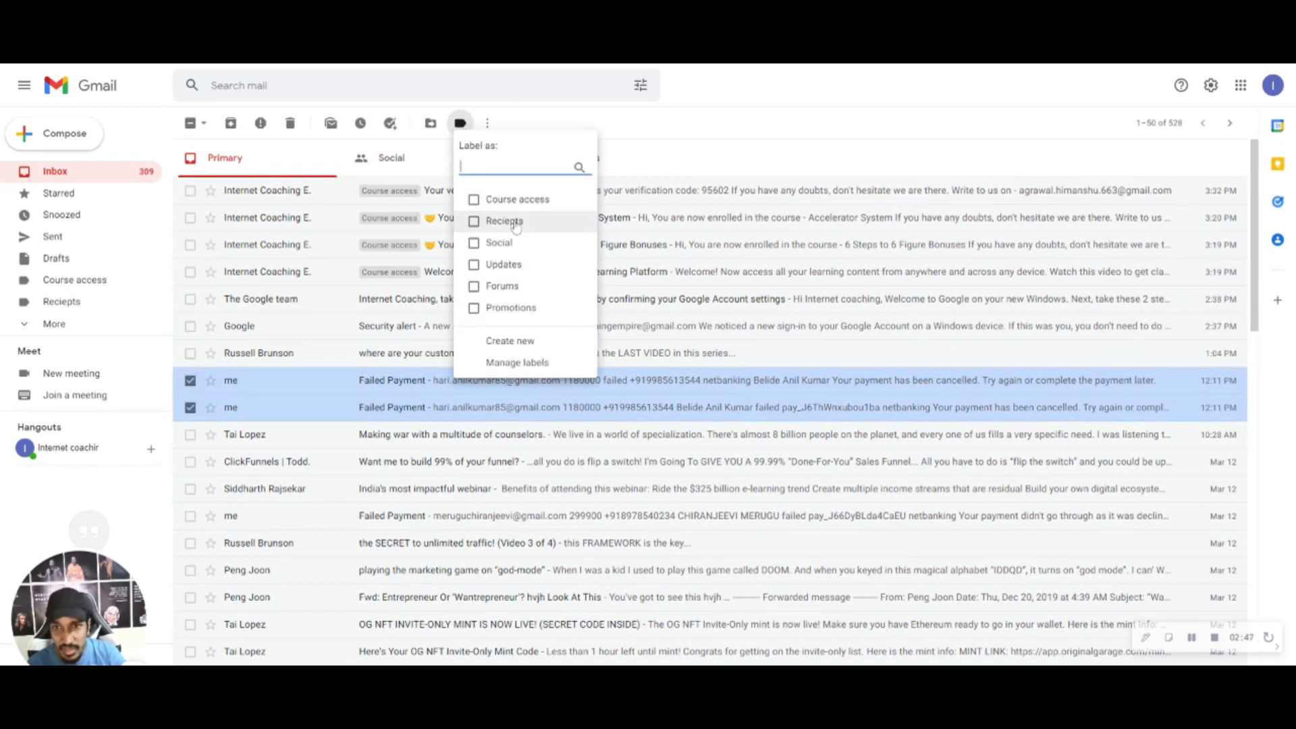
click(504, 221)
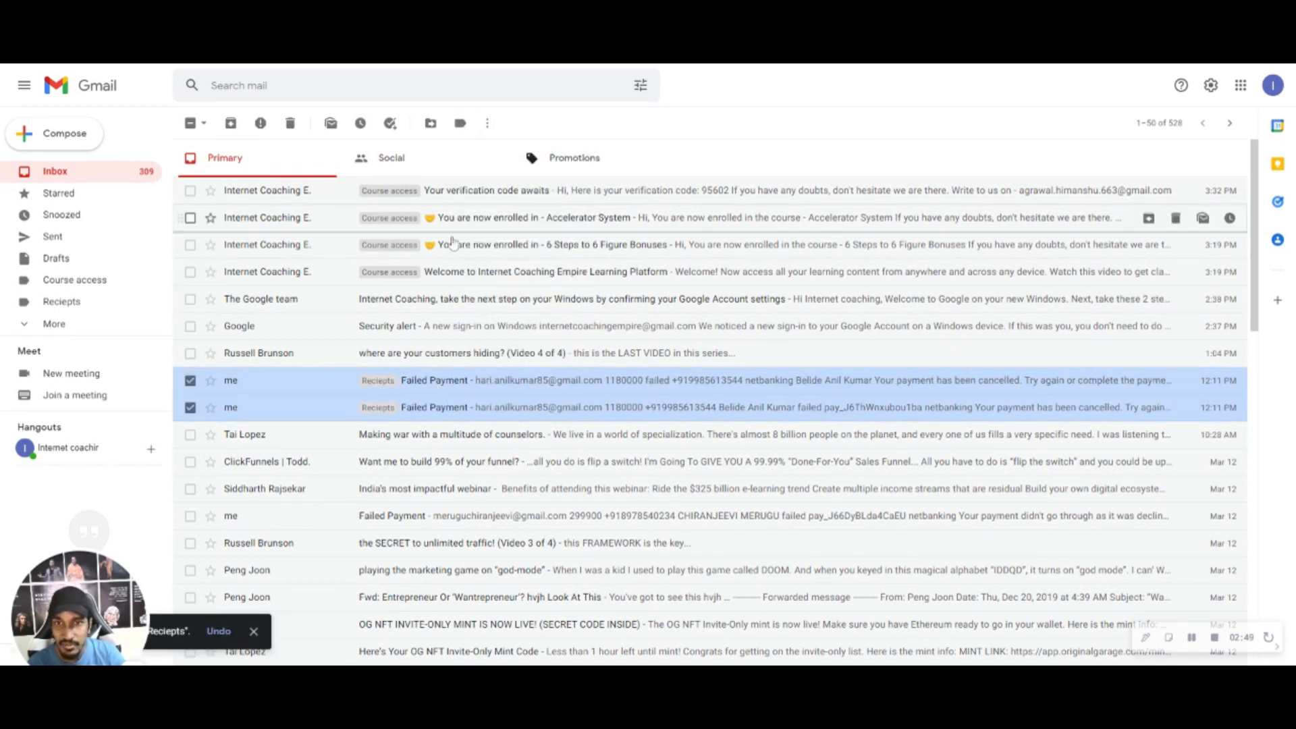
mouse_move(717, 154)
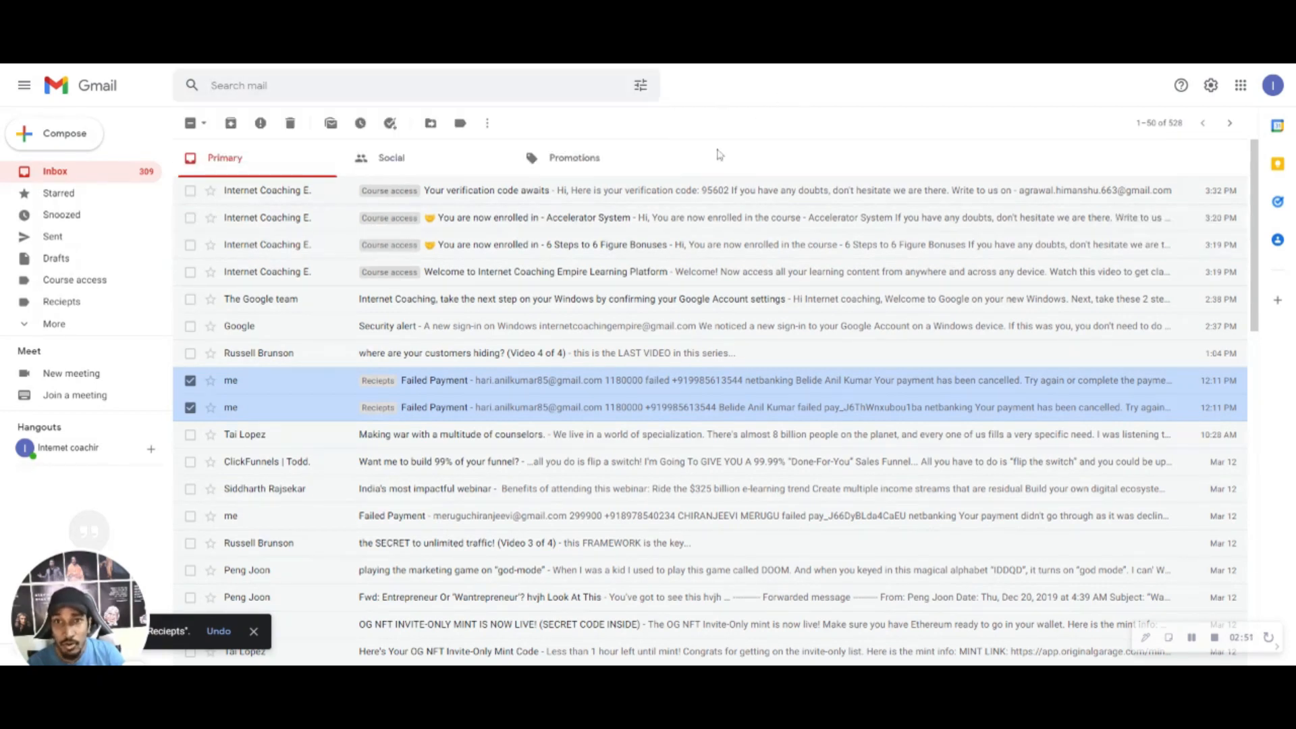
click(430, 123)
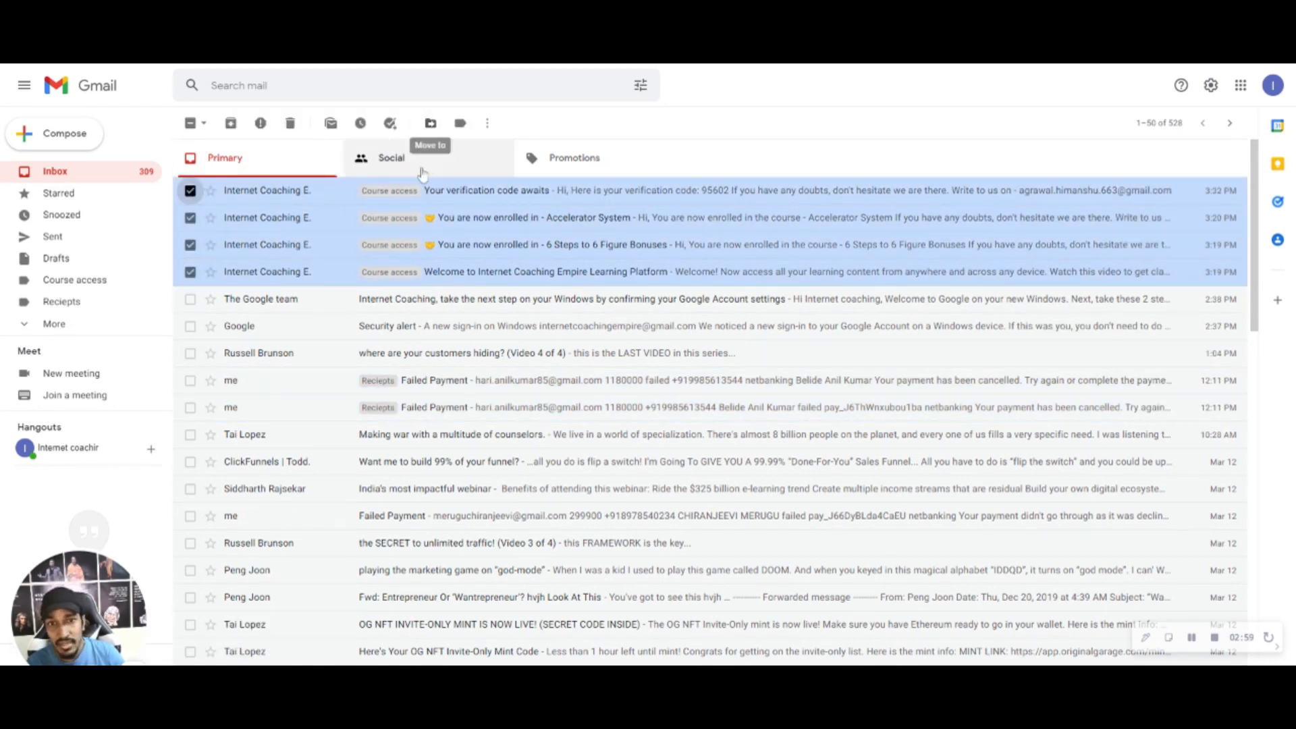
Move the four course emails out of the inbox into Course access.
click(429, 122)
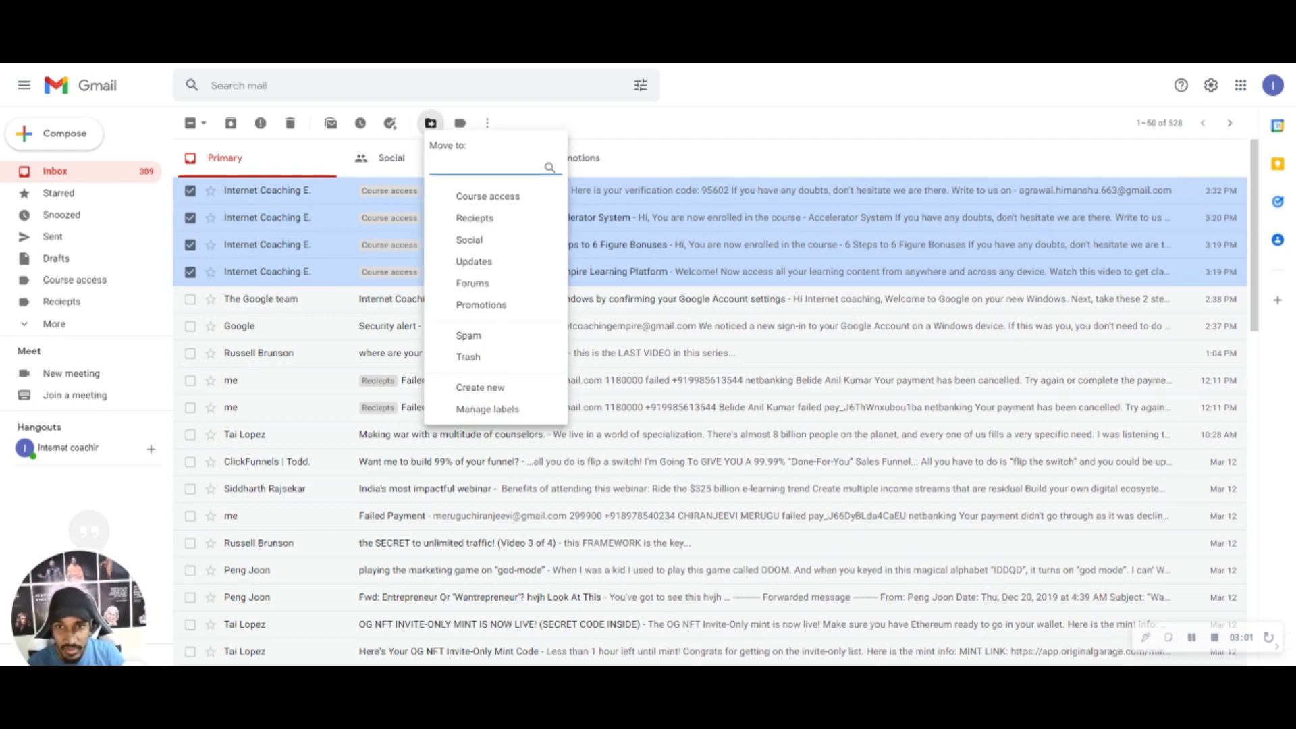
click(487, 196)
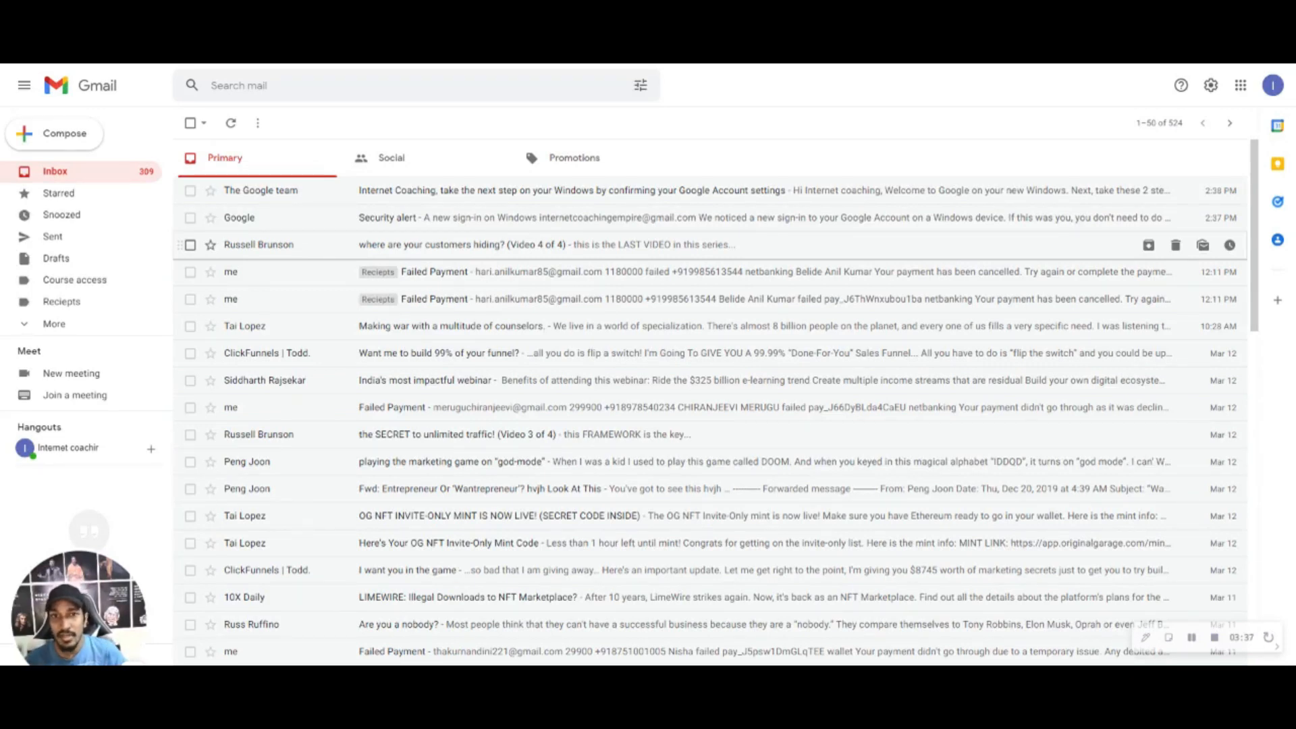
mouse_move(397, 242)
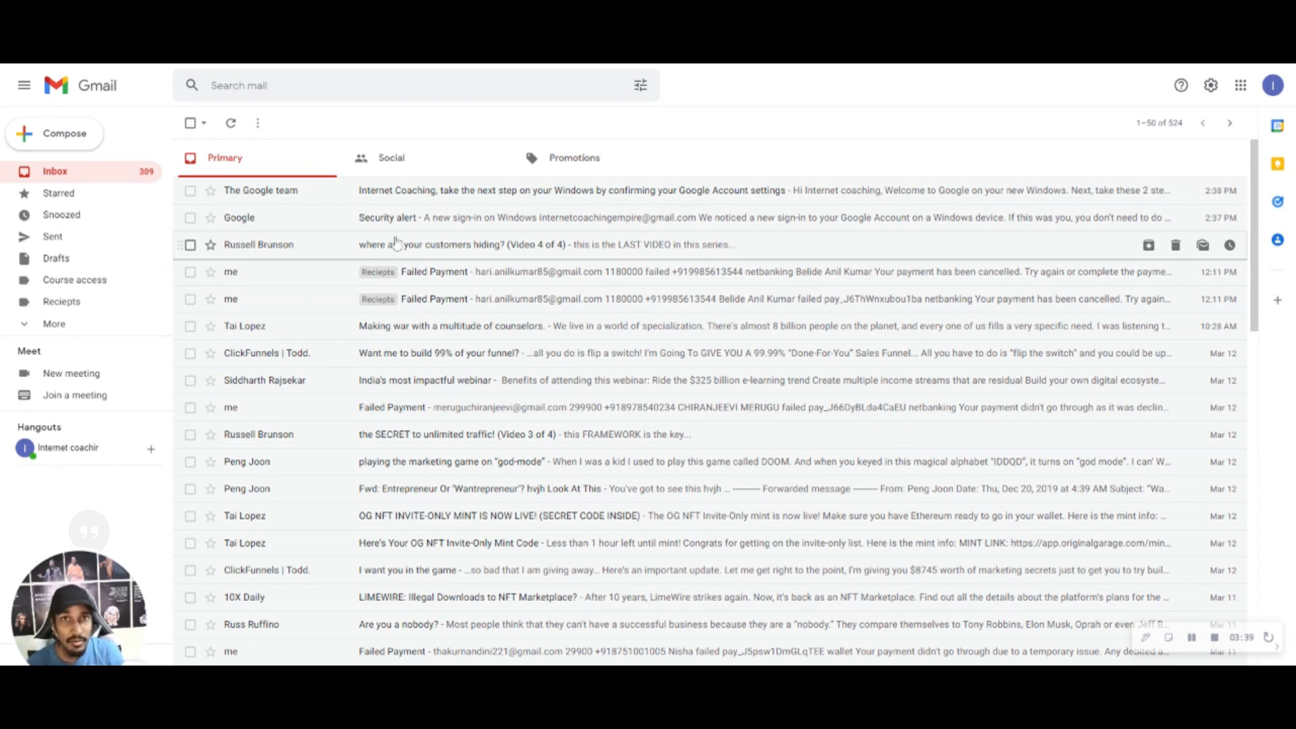